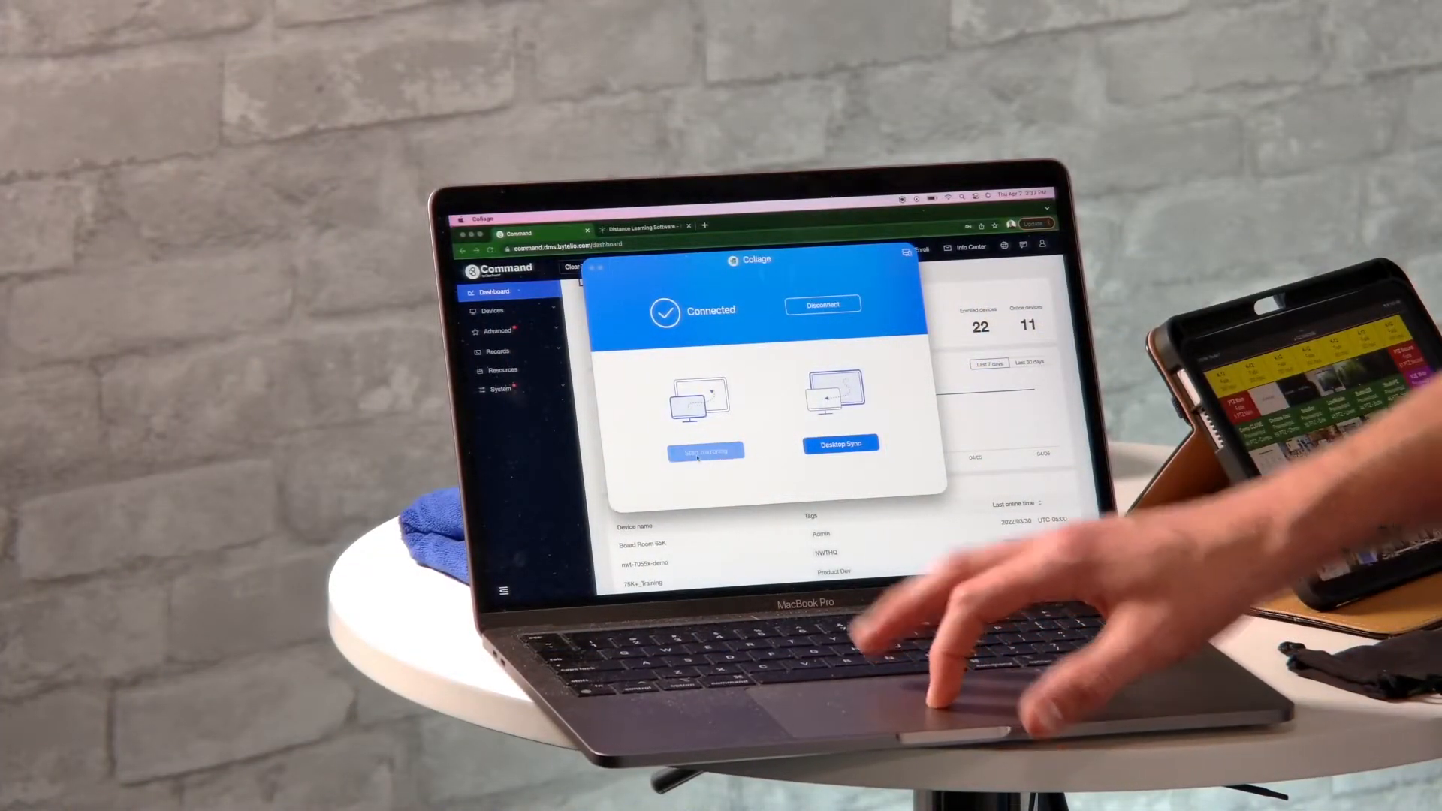
- Start mirroring the MacBook's screen to the ClearTouch board in Collage
left_click(840, 444)
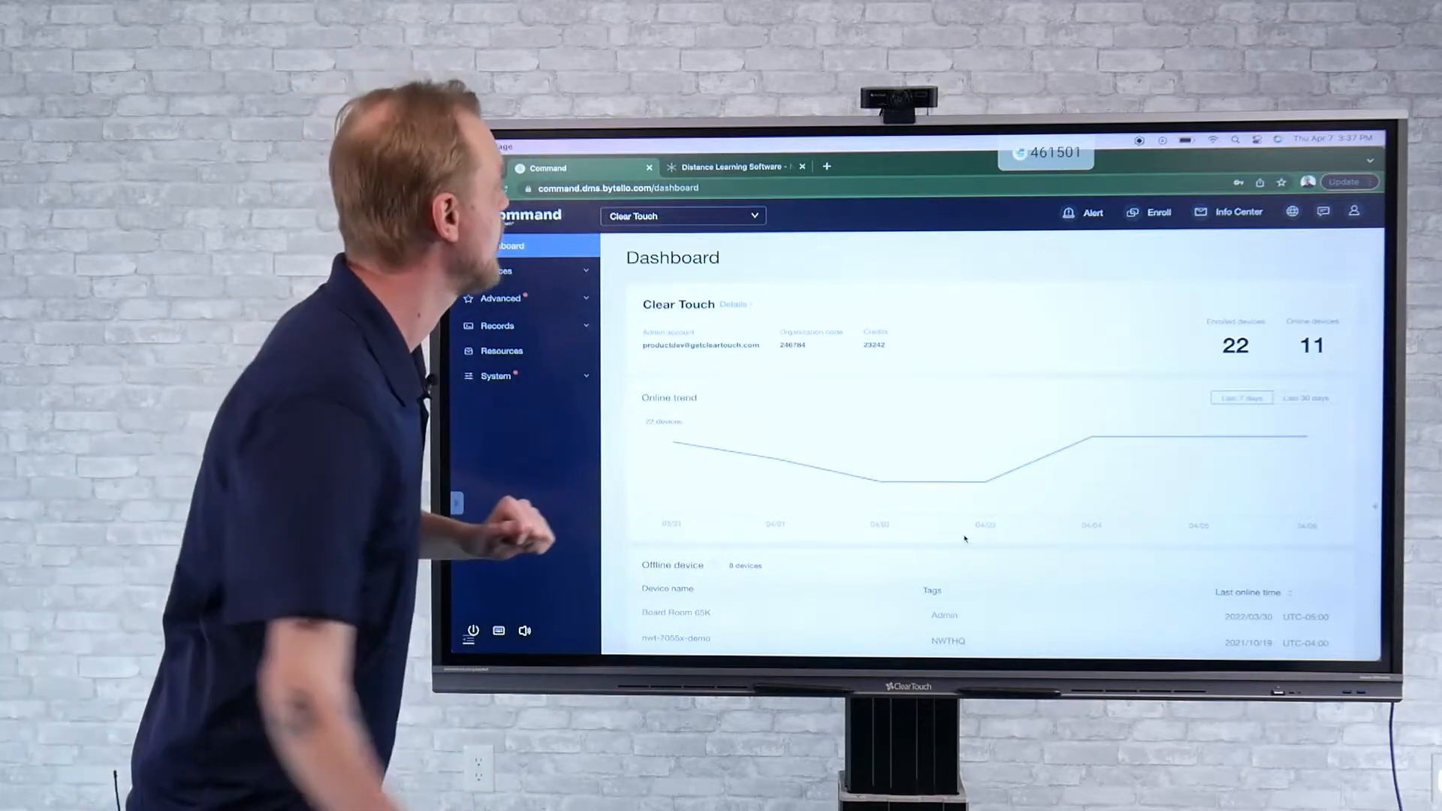
- Toggle between the Command and lesson tabs, ending on My Lesson Activities
left_click(730, 167)
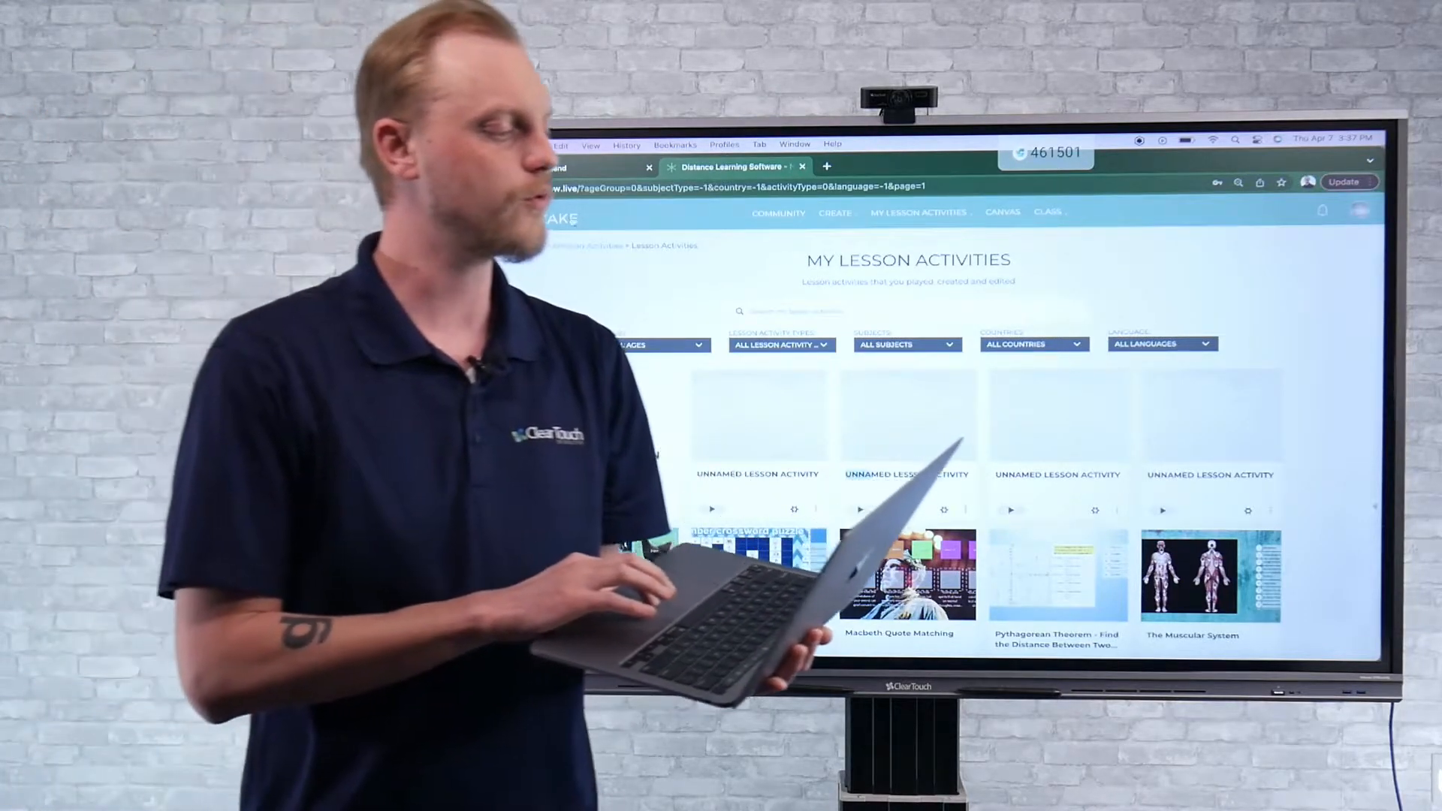
left_click(548, 167)
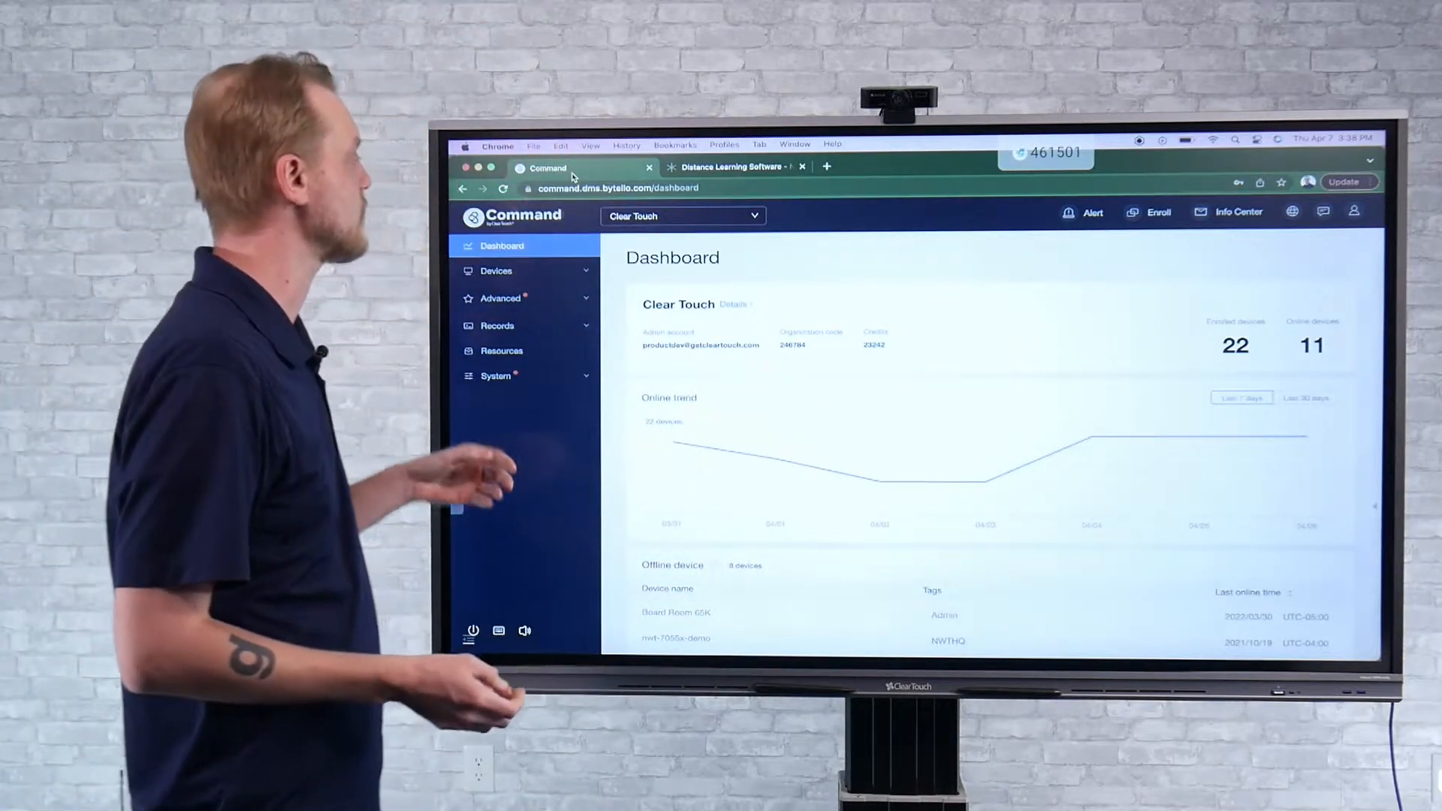
left_click(730, 167)
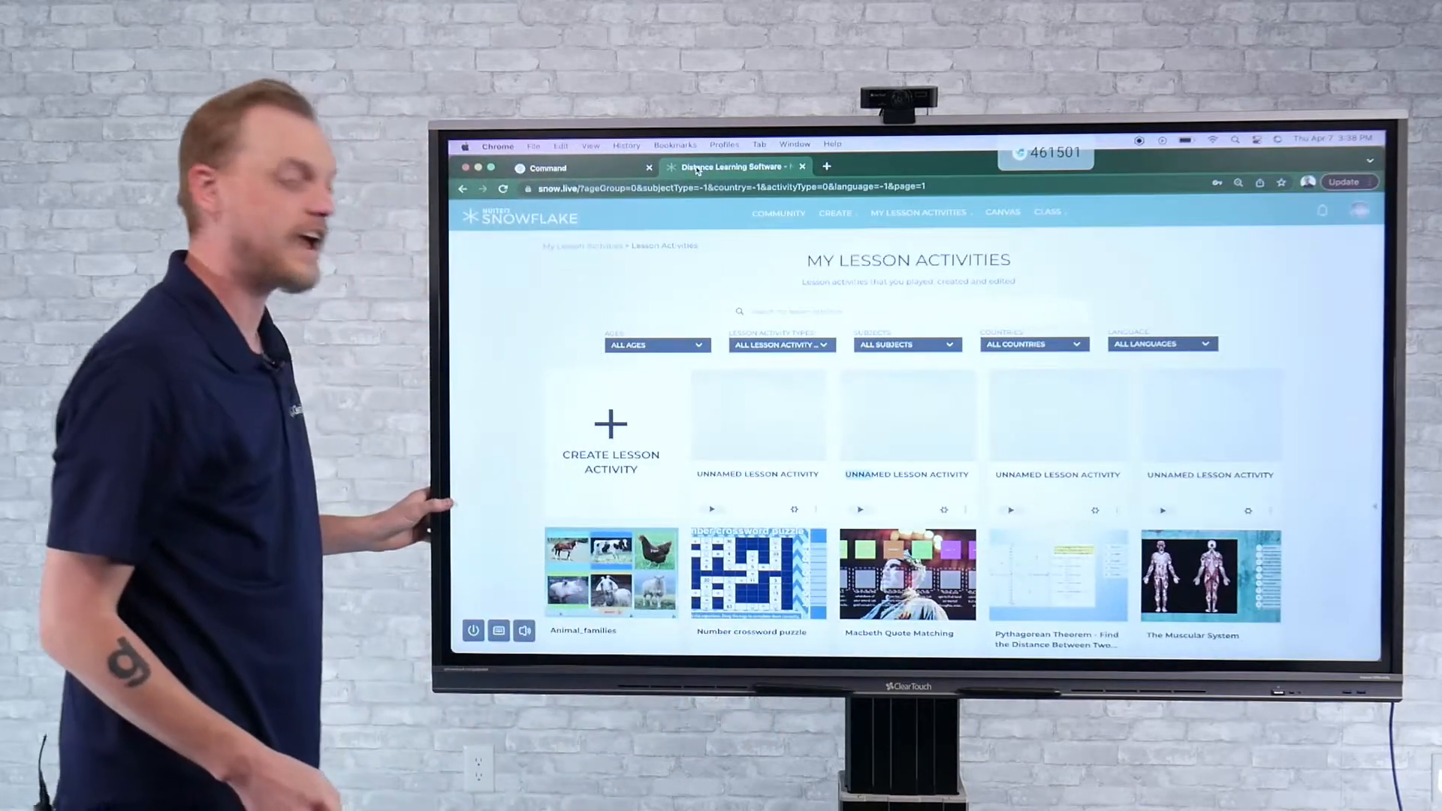
left_click(474, 630)
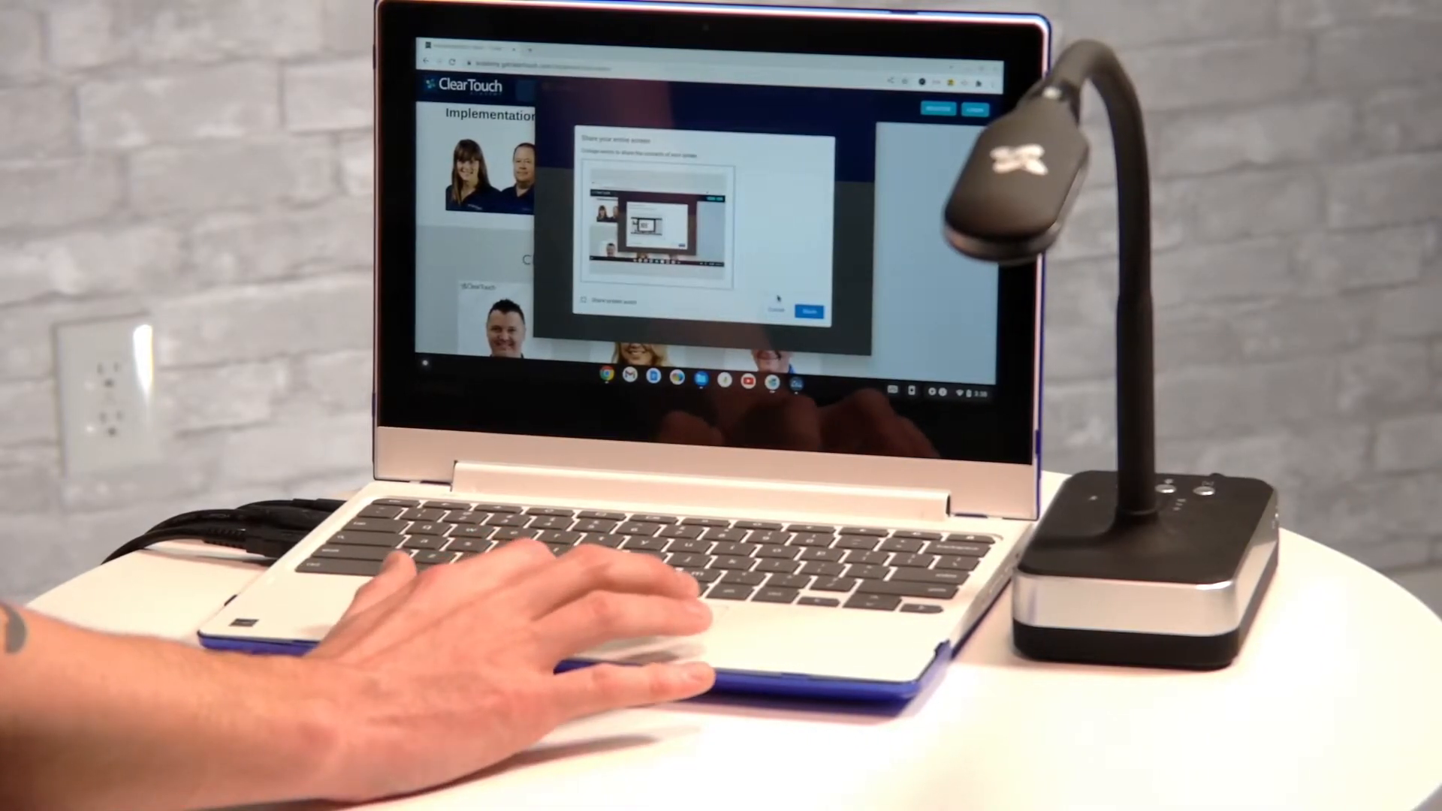
left_click(809, 310)
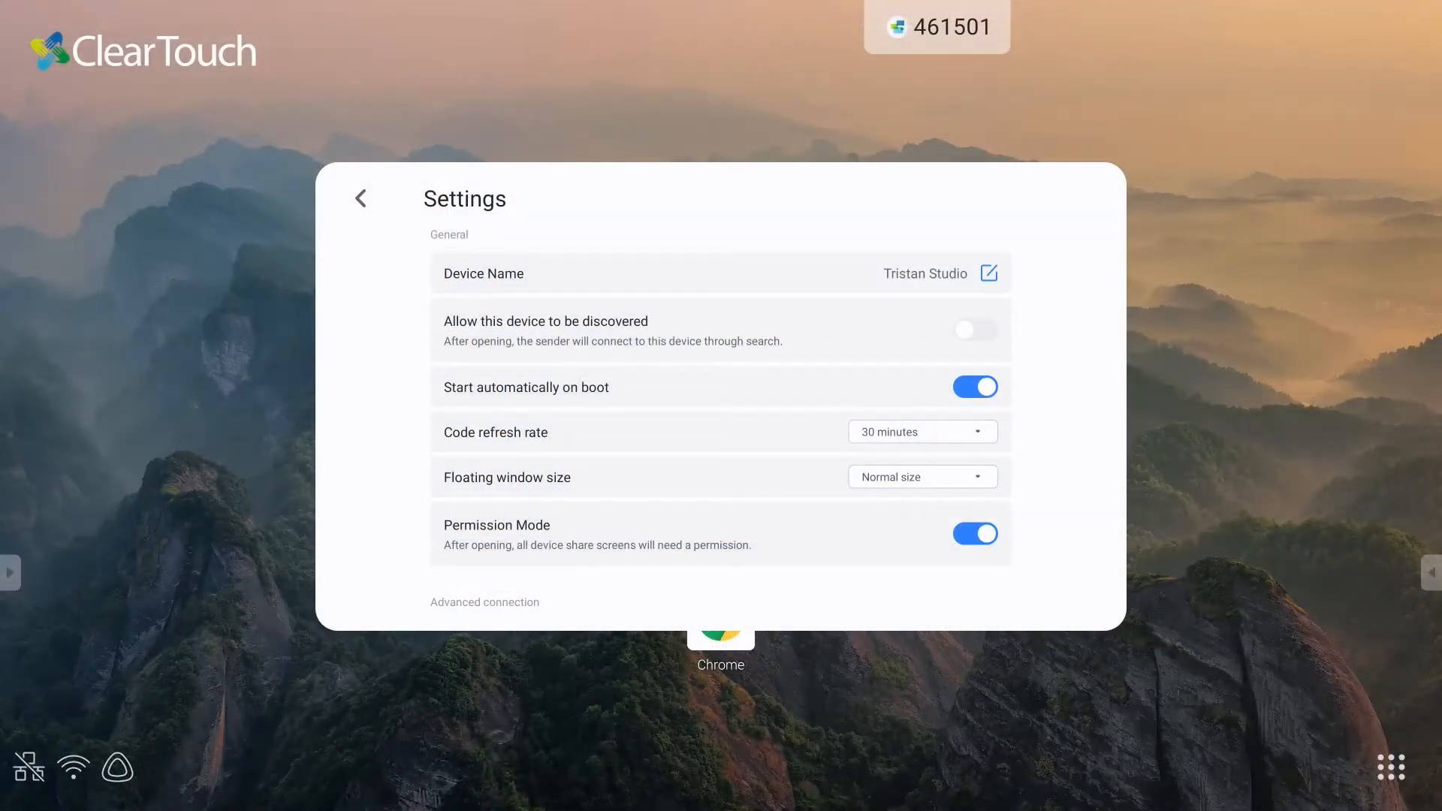
- Scroll Settings down to the Chromecast, AirPlay and Miracast toggles
scroll("down", 3)
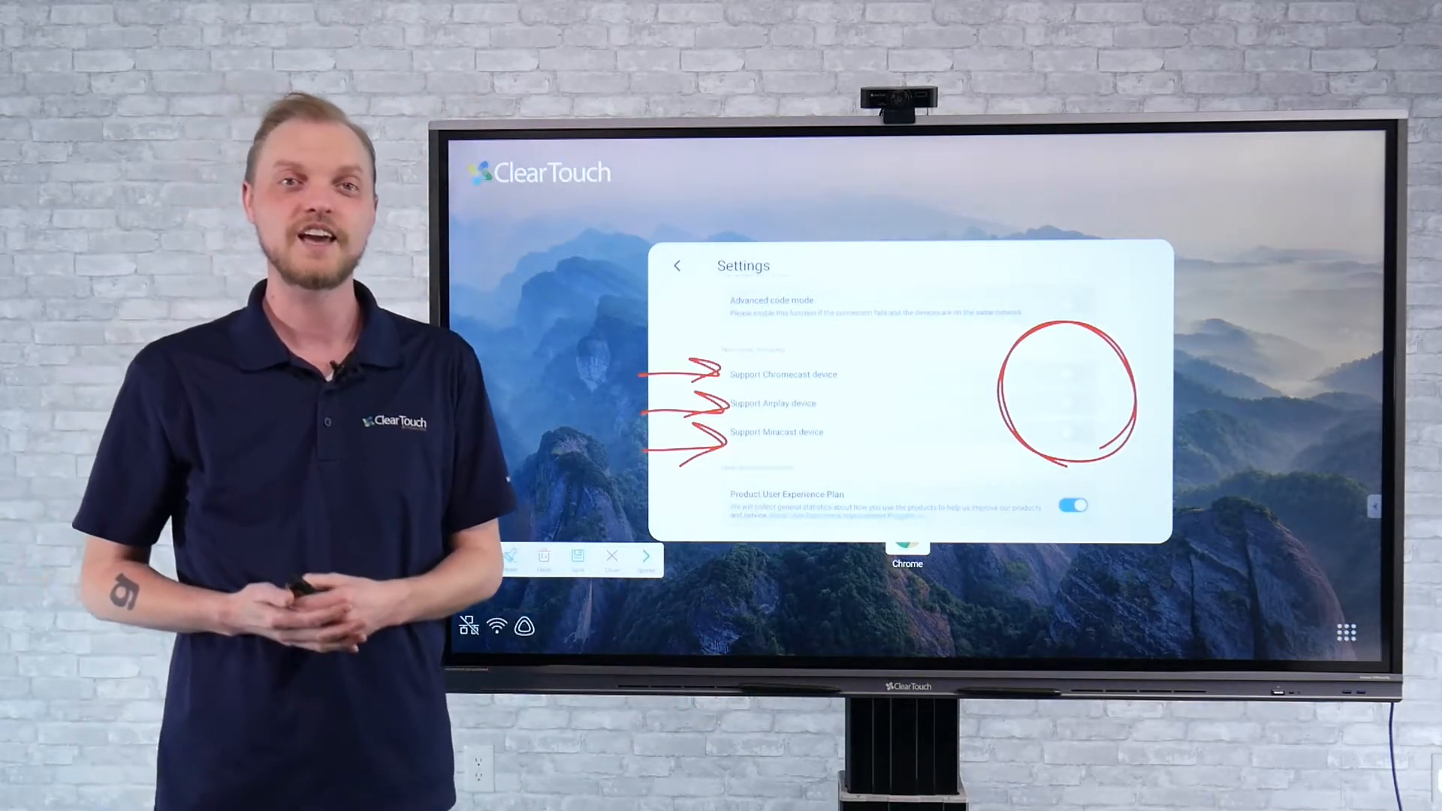
left_click(478, 558)
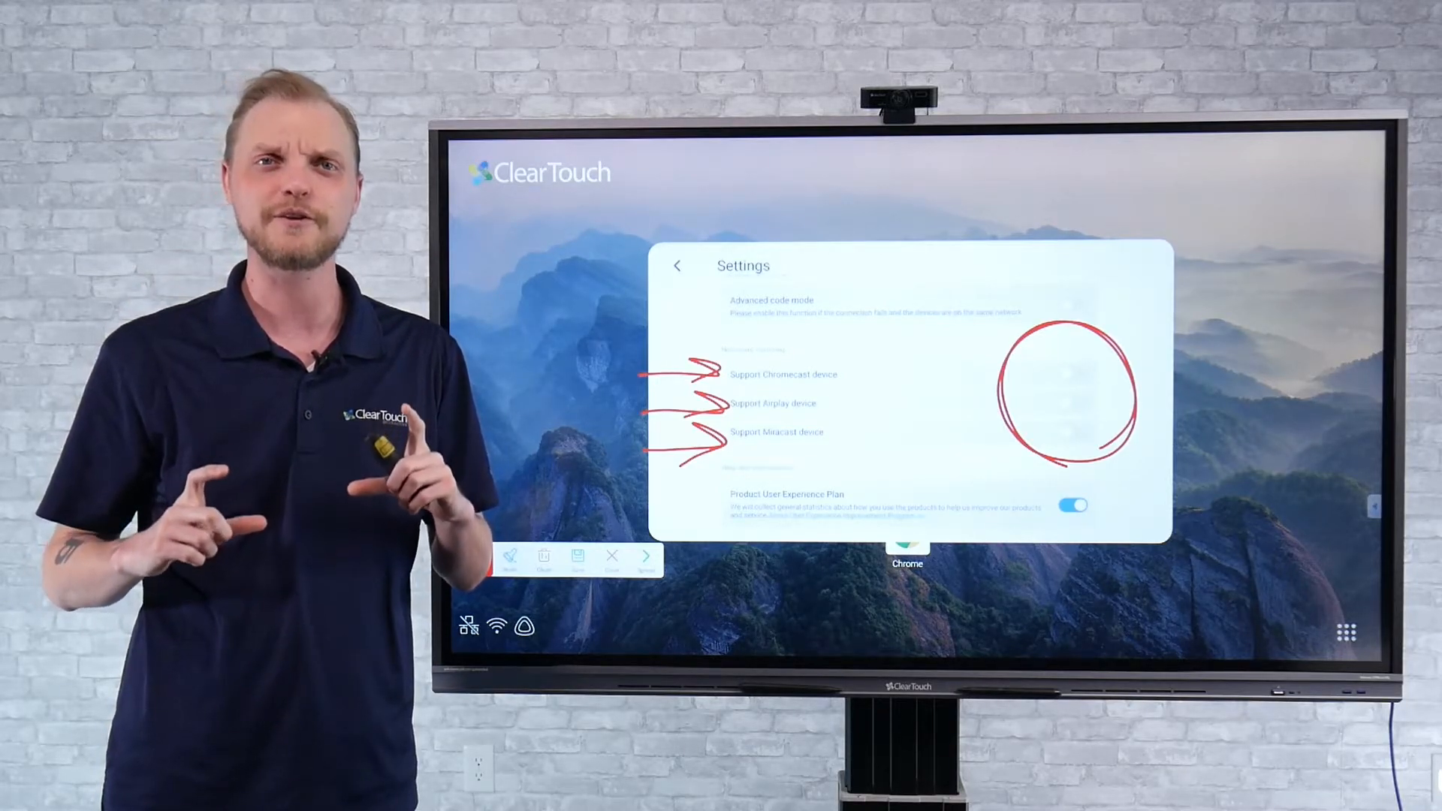
left_click(476, 558)
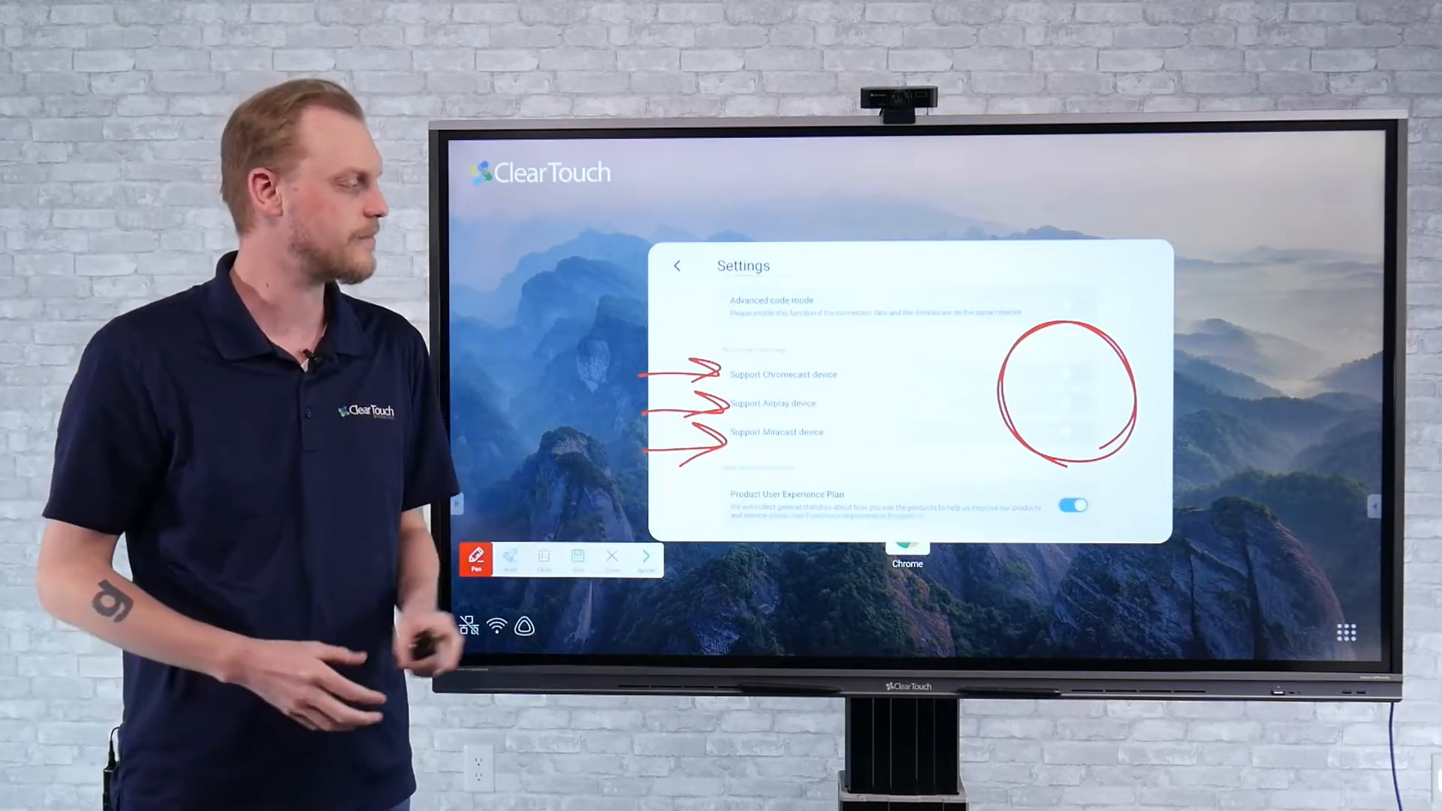